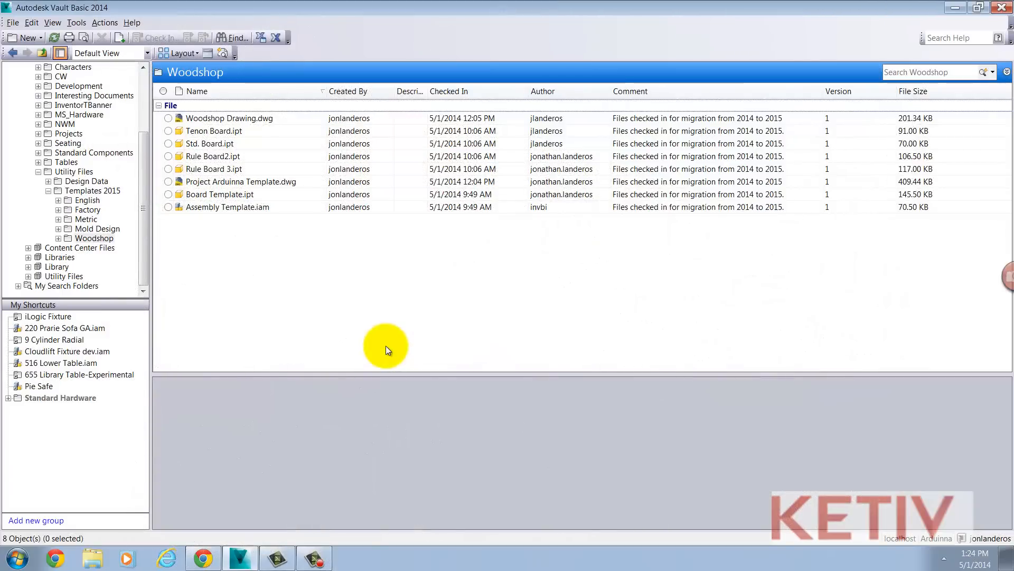
pyautogui.moveTo(398, 321)
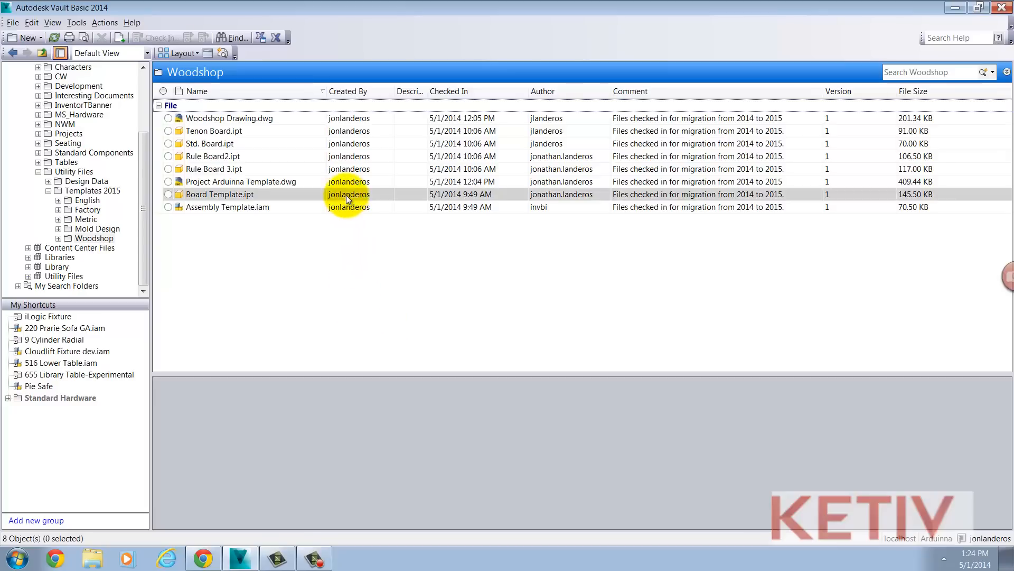
# Step: Check the actions offered on Board Template.ipt in Vault and dismiss them
pyautogui.rightClick(220, 194)
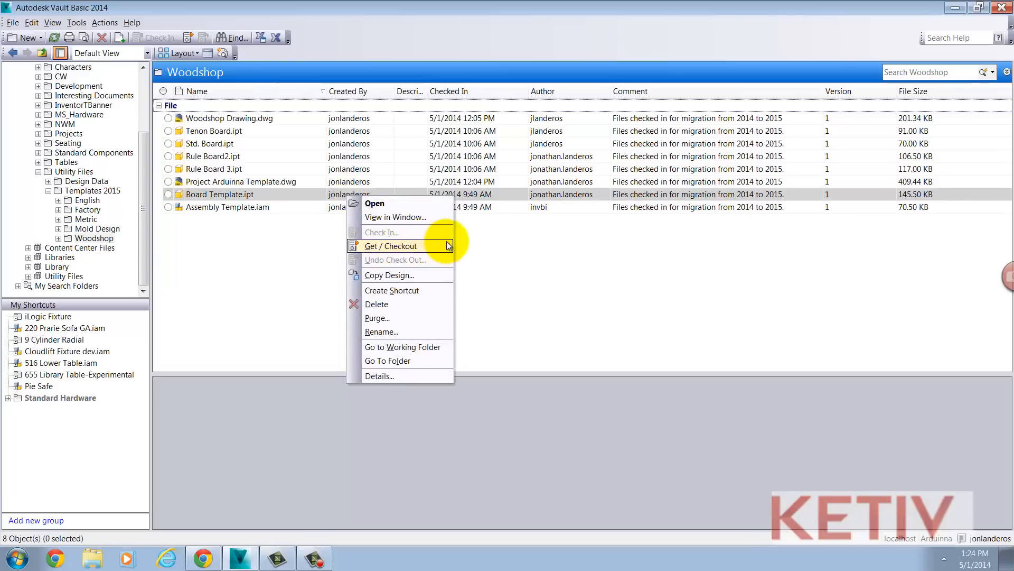
pyautogui.click(497, 252)
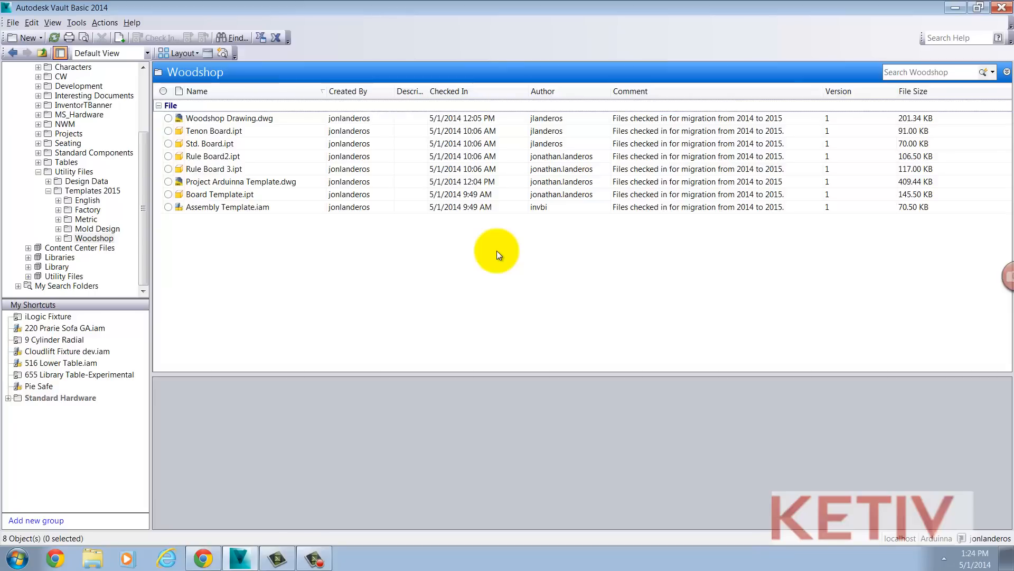
pyautogui.moveTo(877, 30)
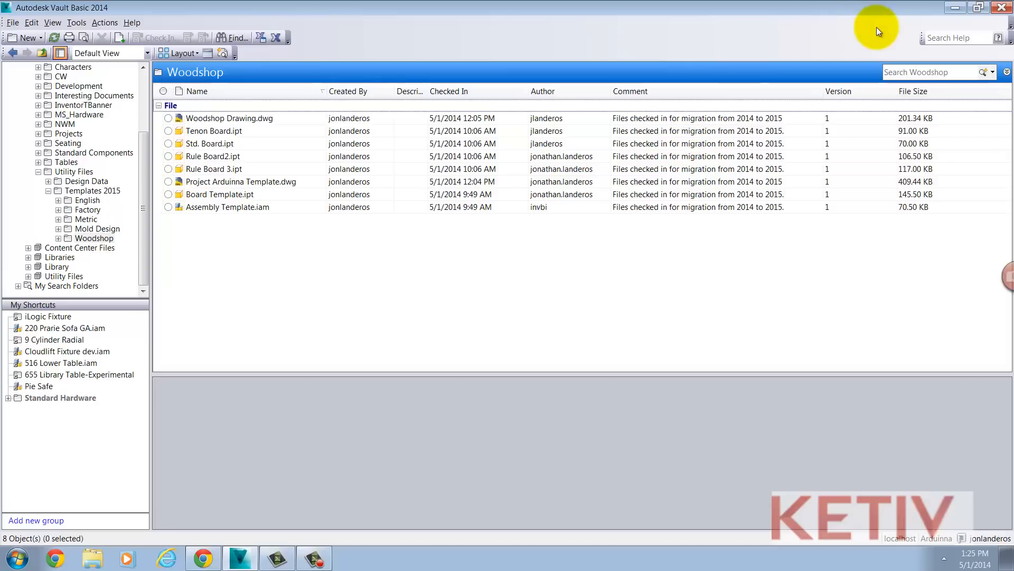
pyautogui.moveTo(949, 6)
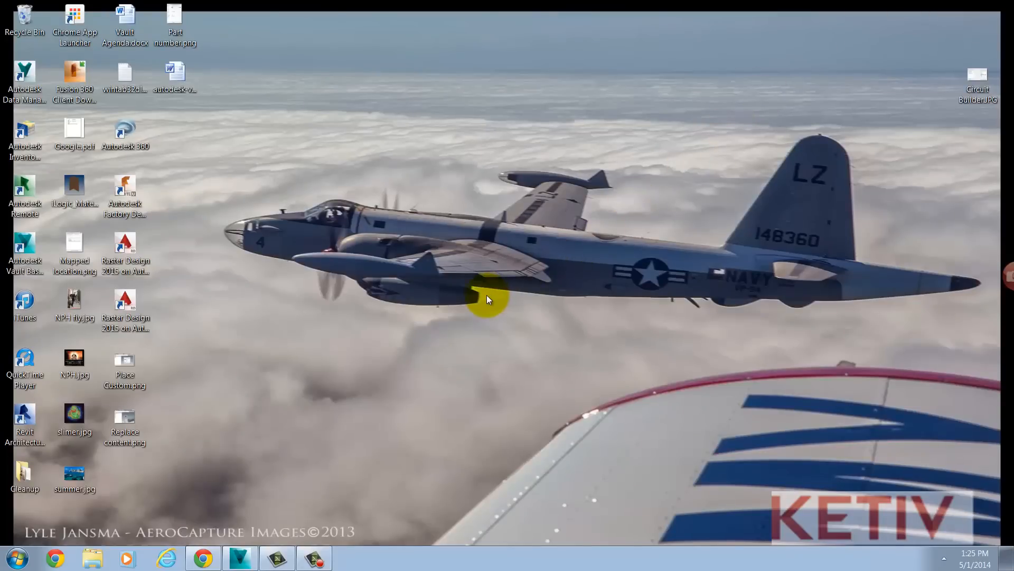
pyautogui.moveTo(306, 416)
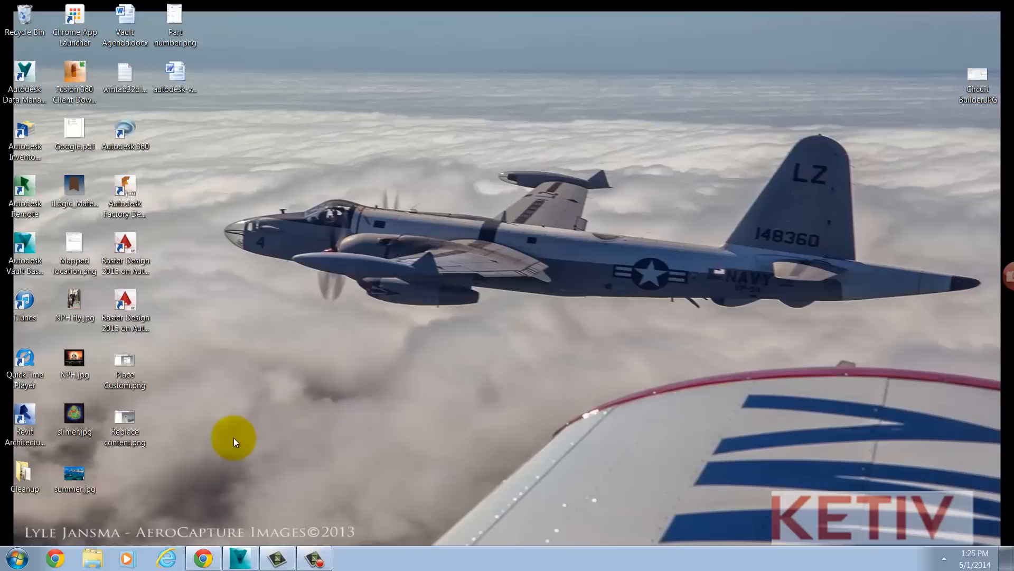
pyautogui.moveTo(25, 550)
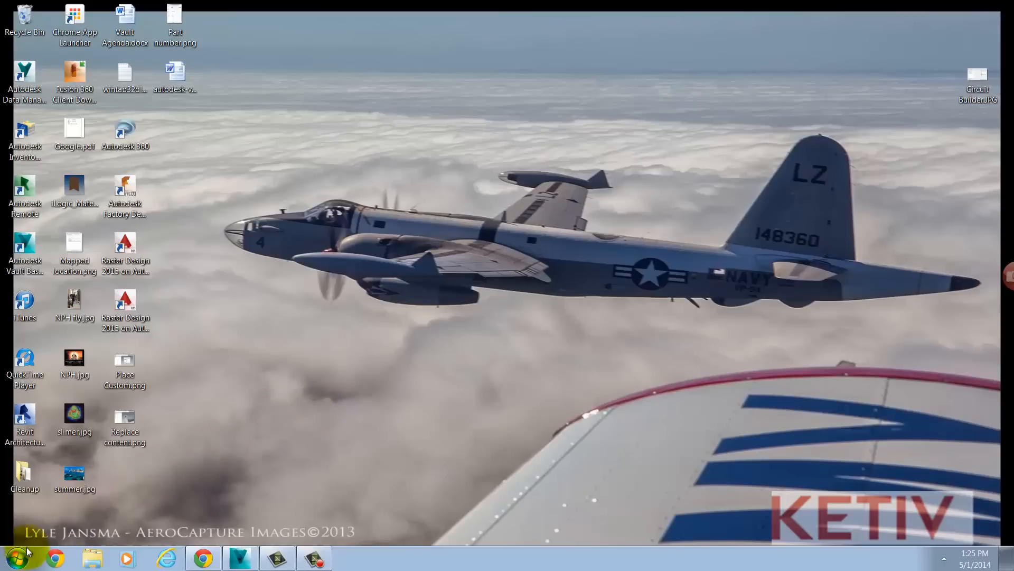
# Step: Launch Task Scheduler from Start > All Programs > Autodesk Data Management
pyautogui.click(16, 557)
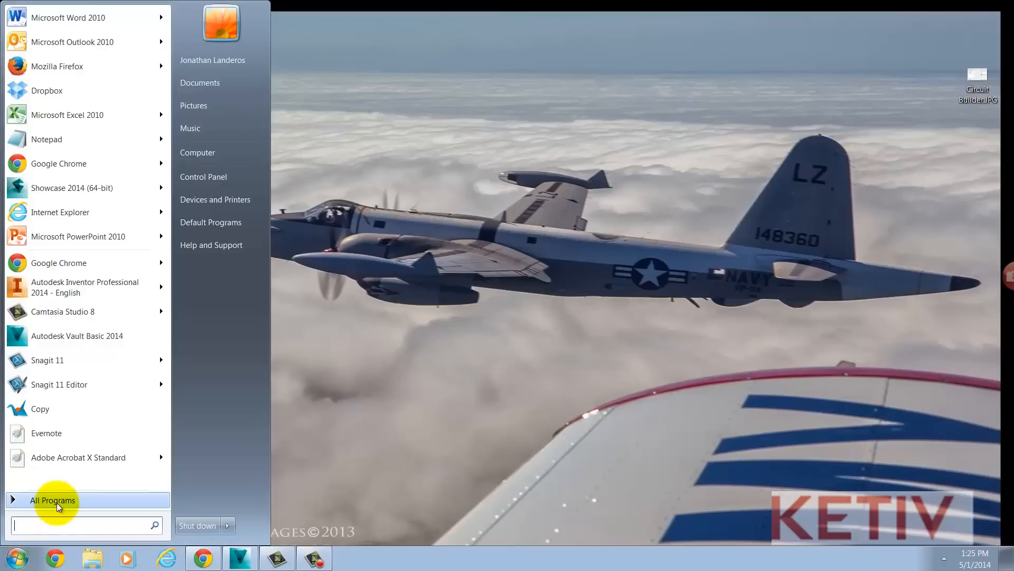
pyautogui.click(53, 500)
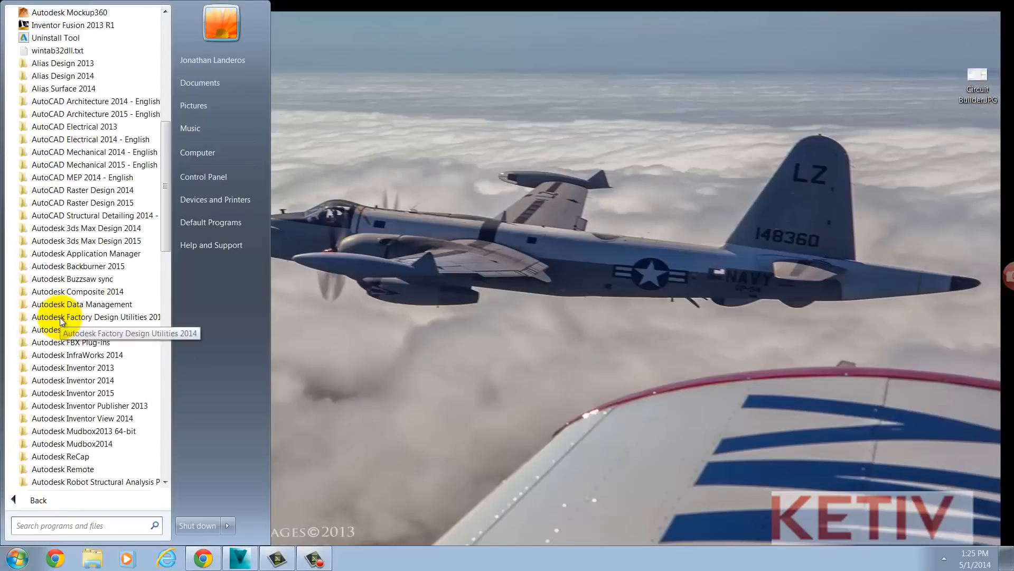
pyautogui.click(73, 316)
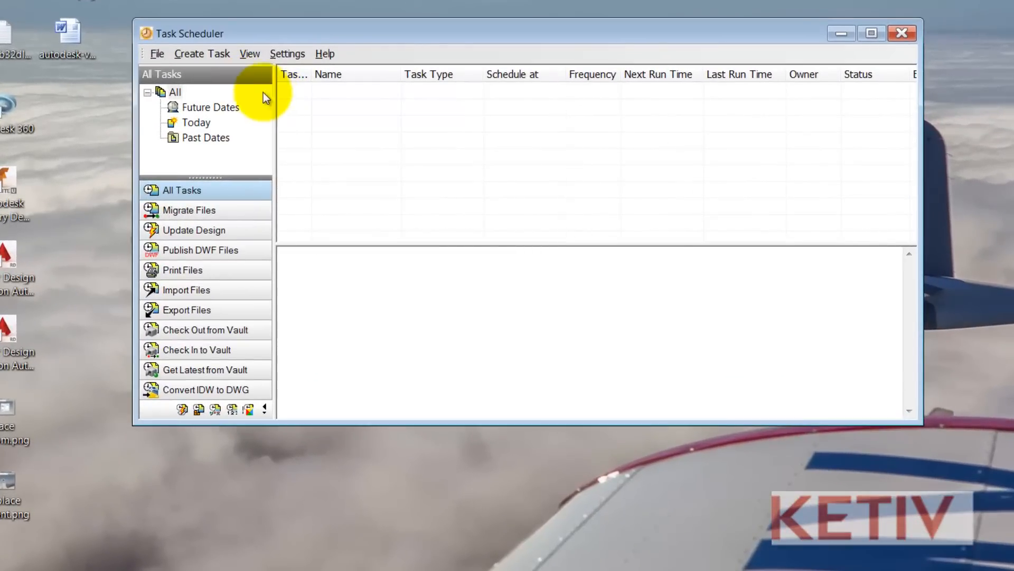
# Step: Start a new Migrate Files task from the Create Task menu
pyautogui.click(201, 53)
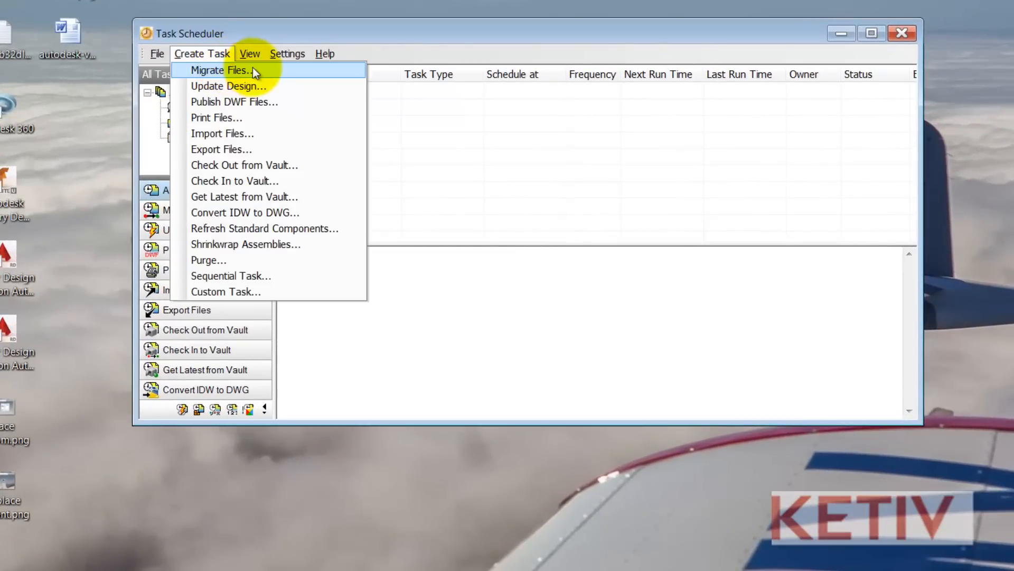
pyautogui.moveTo(308, 76)
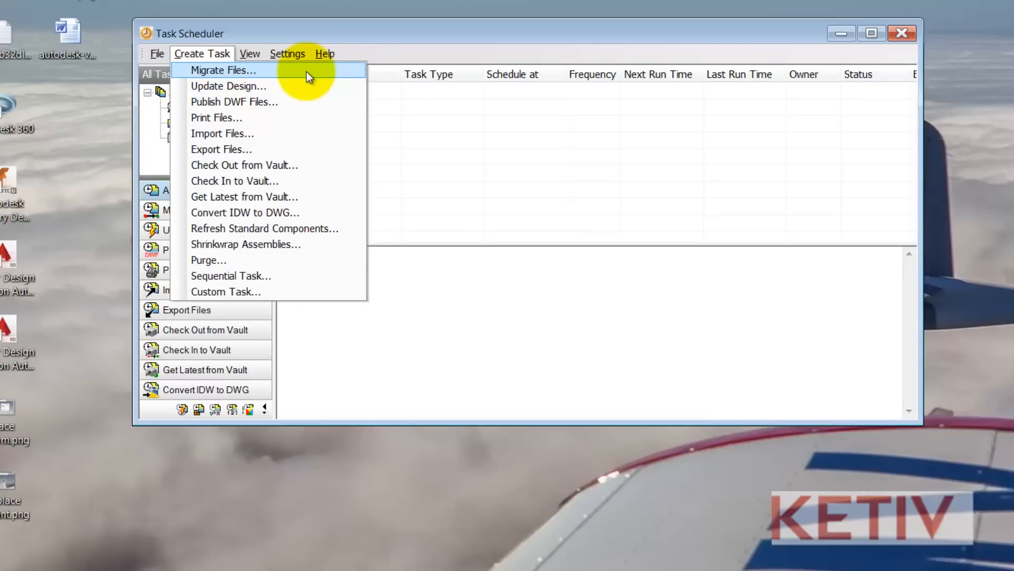
pyautogui.moveTo(317, 81)
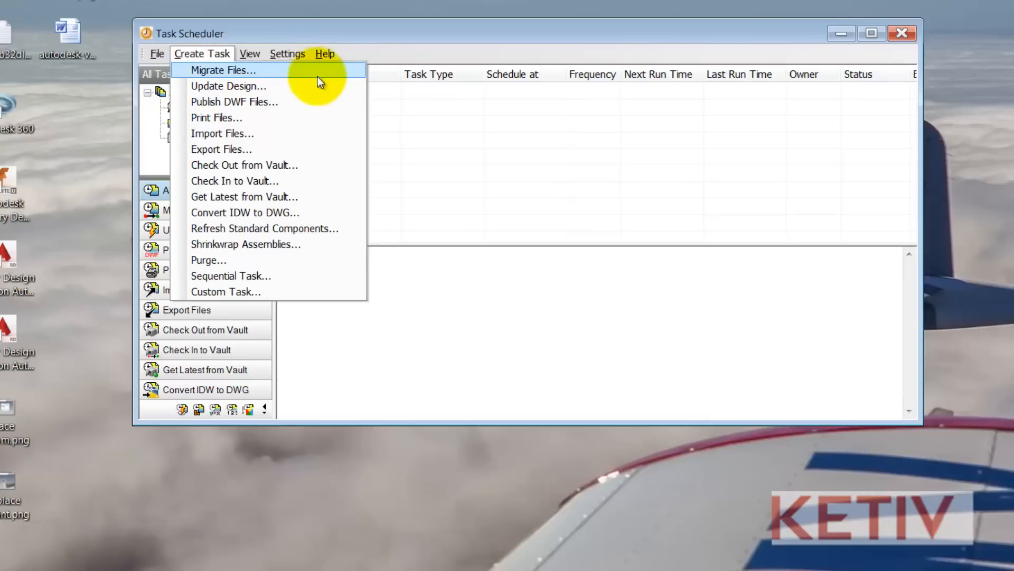
pyautogui.moveTo(317, 101)
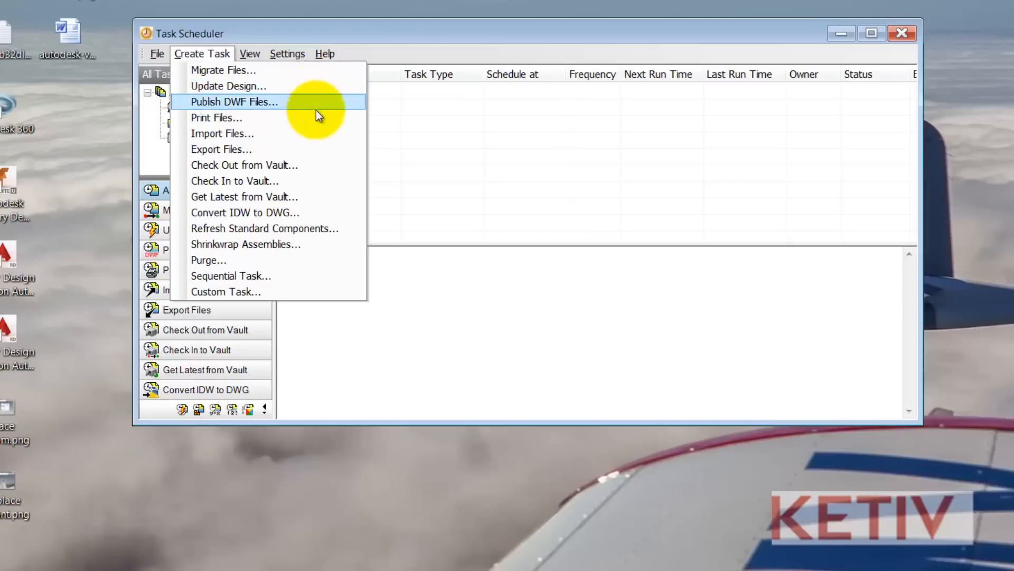
pyautogui.moveTo(317, 133)
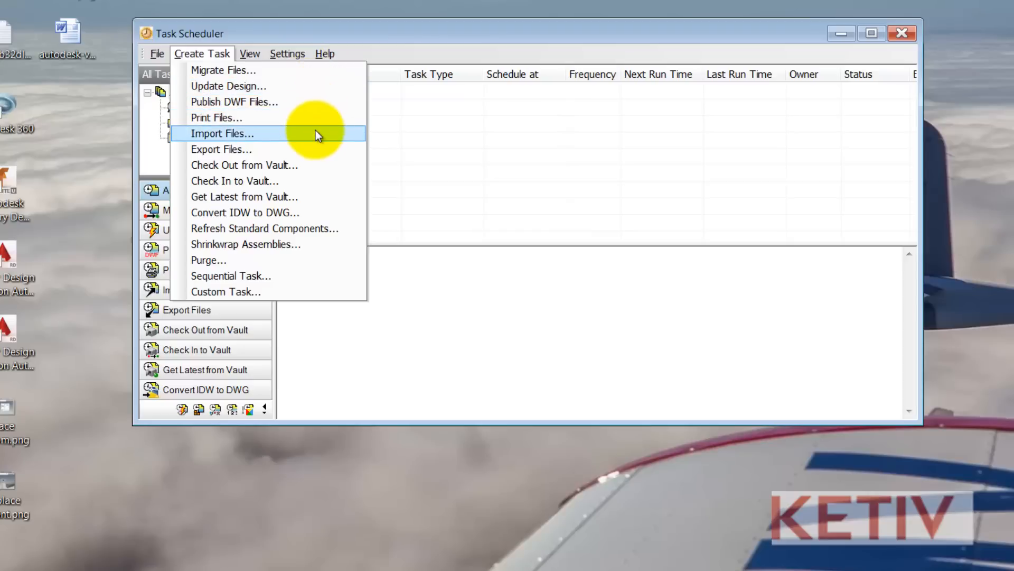
pyautogui.moveTo(309, 212)
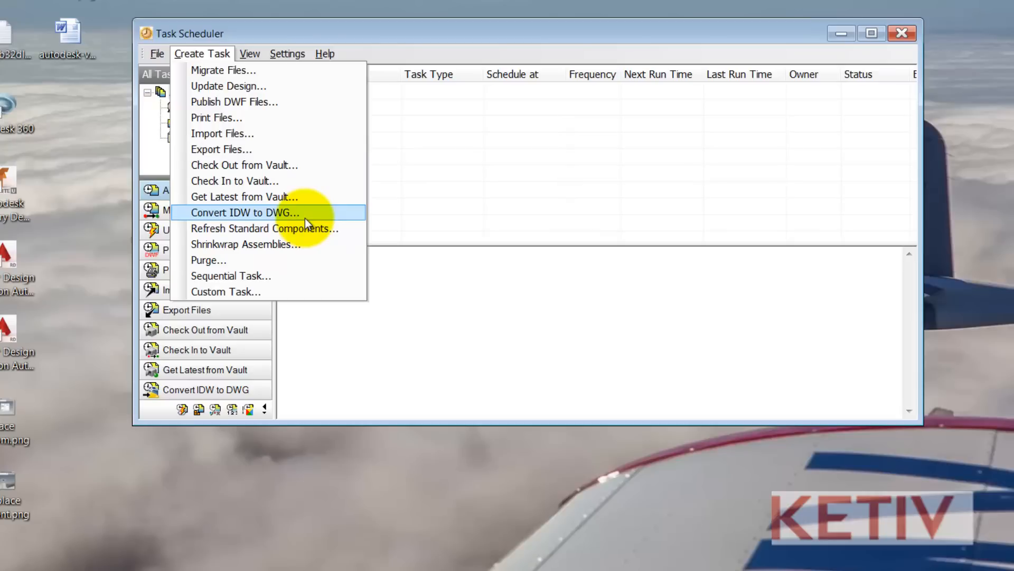
pyautogui.moveTo(295, 80)
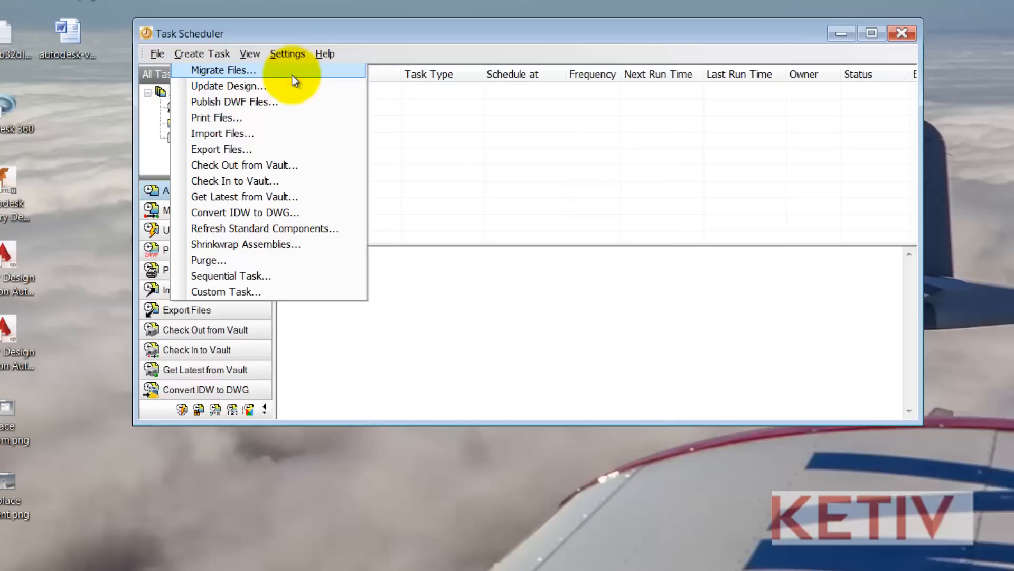
pyautogui.click(223, 70)
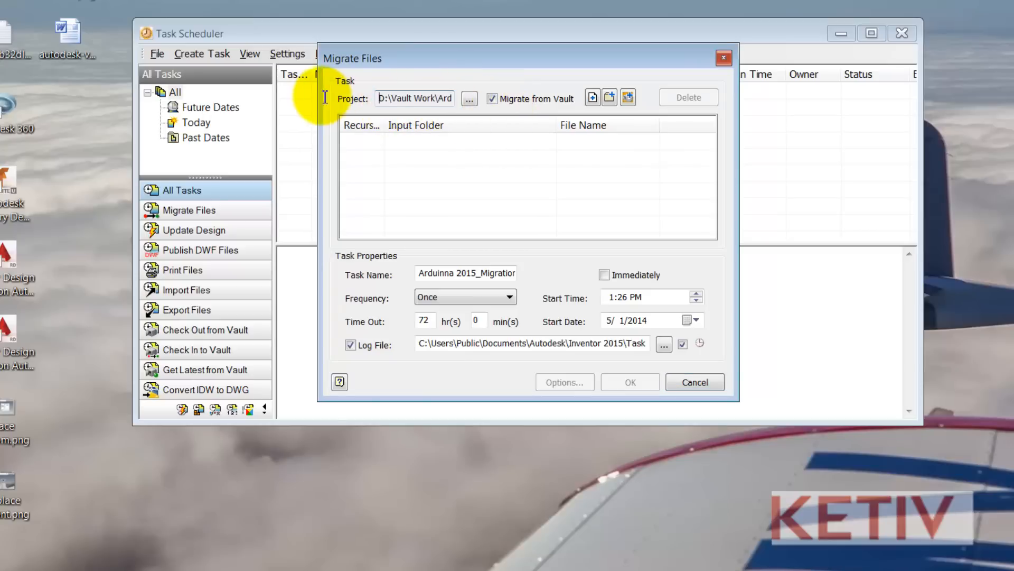
# Step: Reconfirm Arduinna 2015 as the migration task's Inventor project
pyautogui.doubleClick(414, 97)
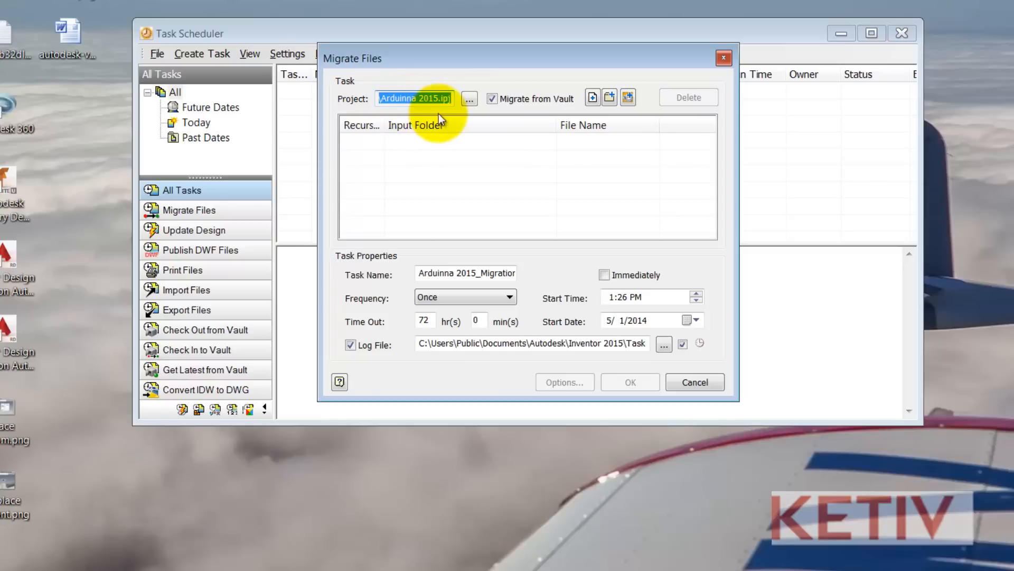
pyautogui.moveTo(466, 109)
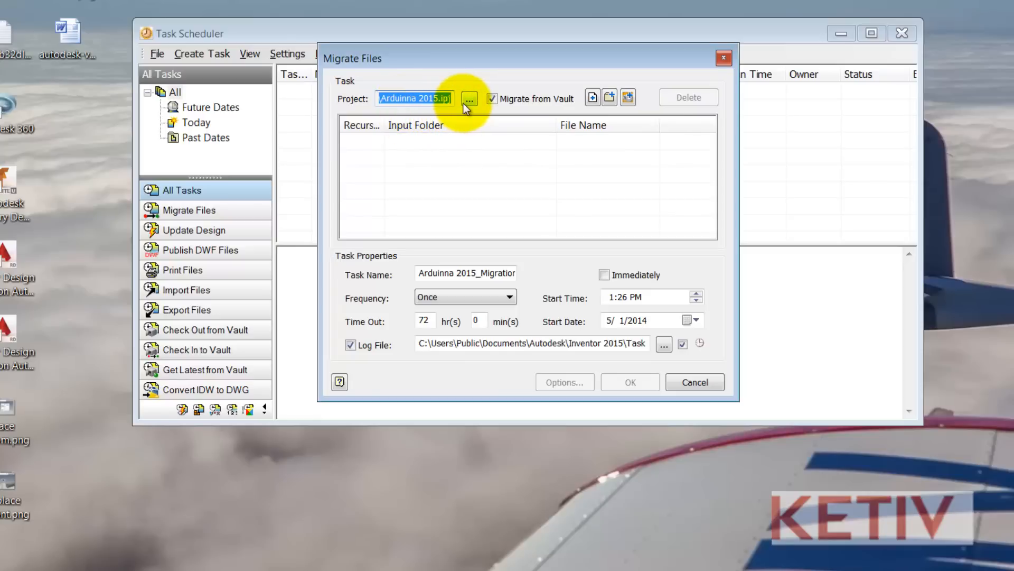
pyautogui.click(468, 97)
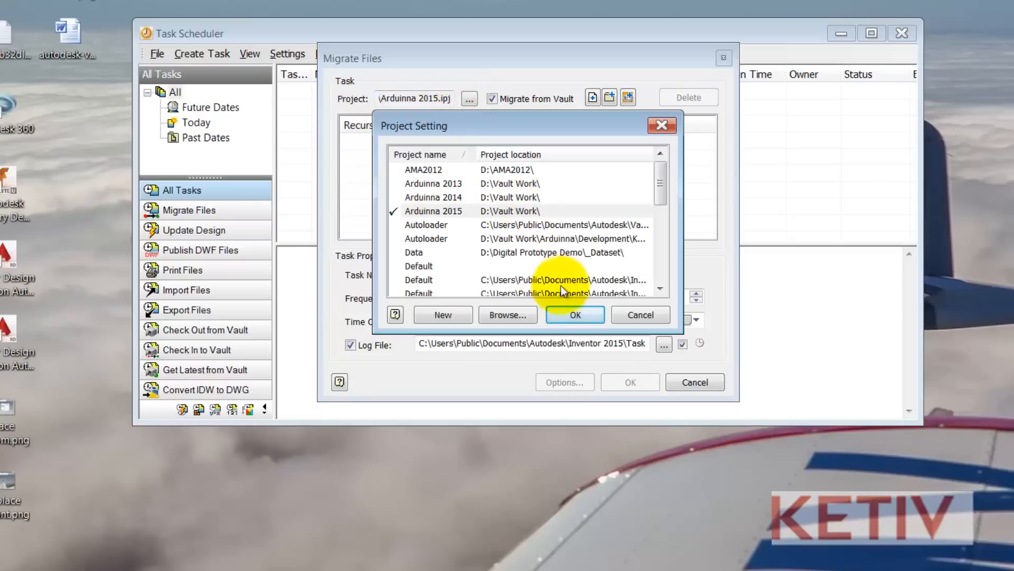
pyautogui.click(573, 315)
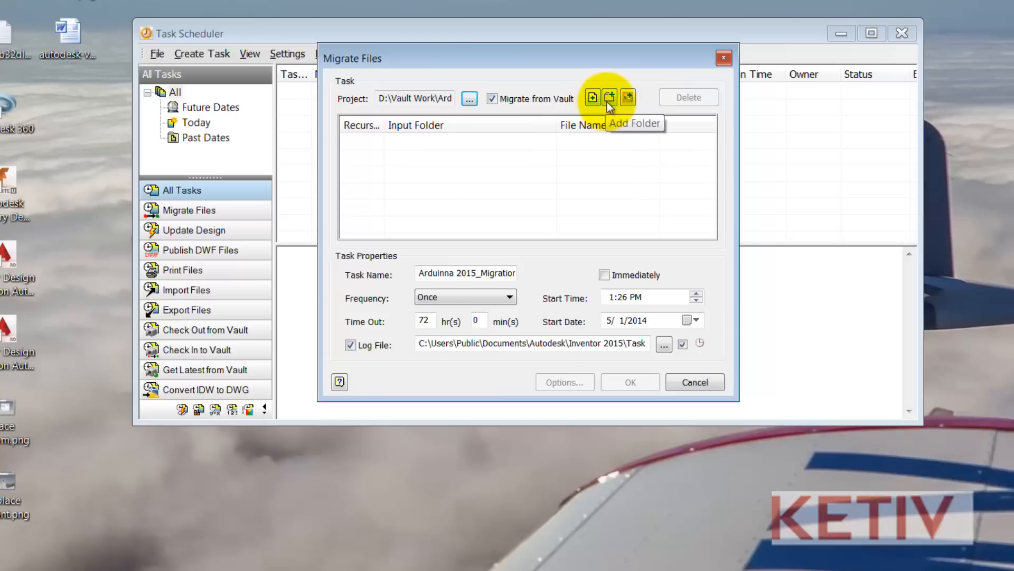
pyautogui.moveTo(627, 97)
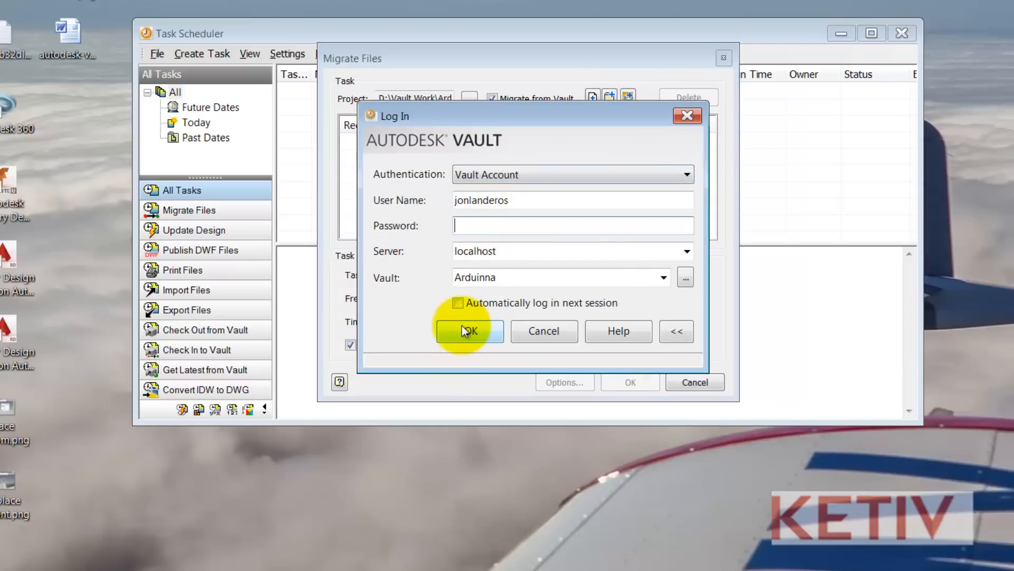
# Step: Log in to the vault and choose Utility Files > Templates 2015 > Woodshop as the input folder
pyautogui.click(468, 331)
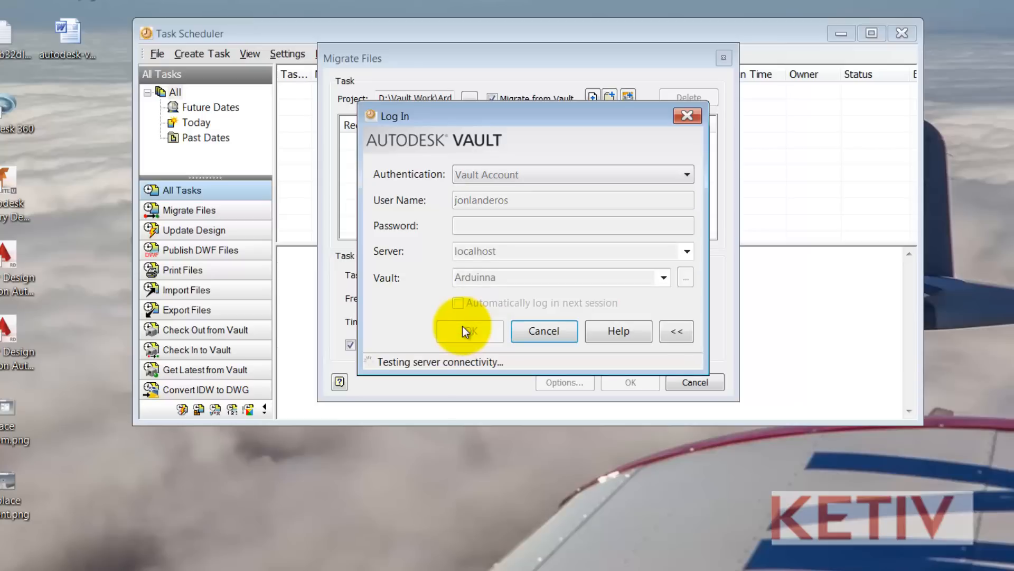
pyautogui.click(467, 331)
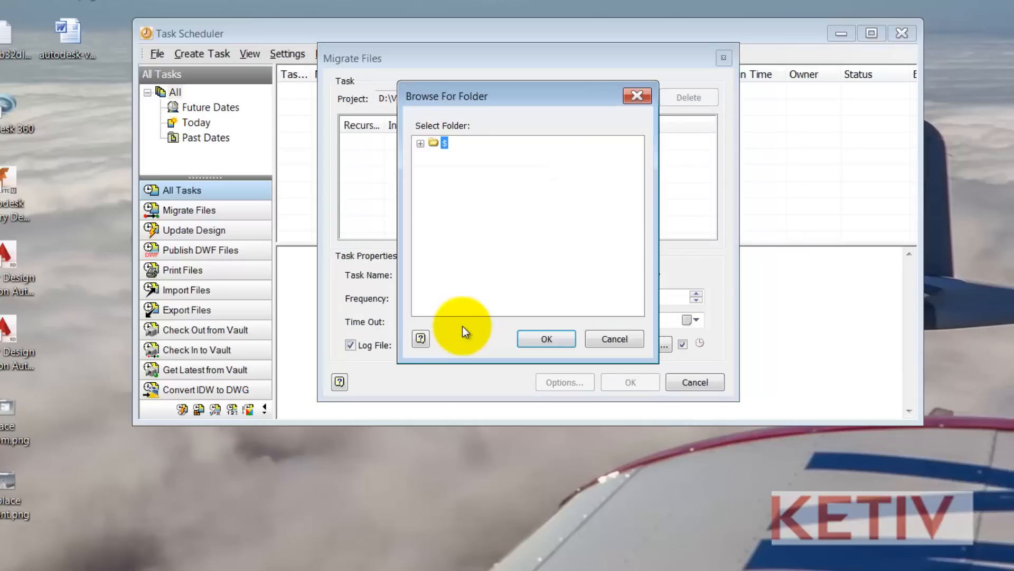
pyautogui.click(419, 143)
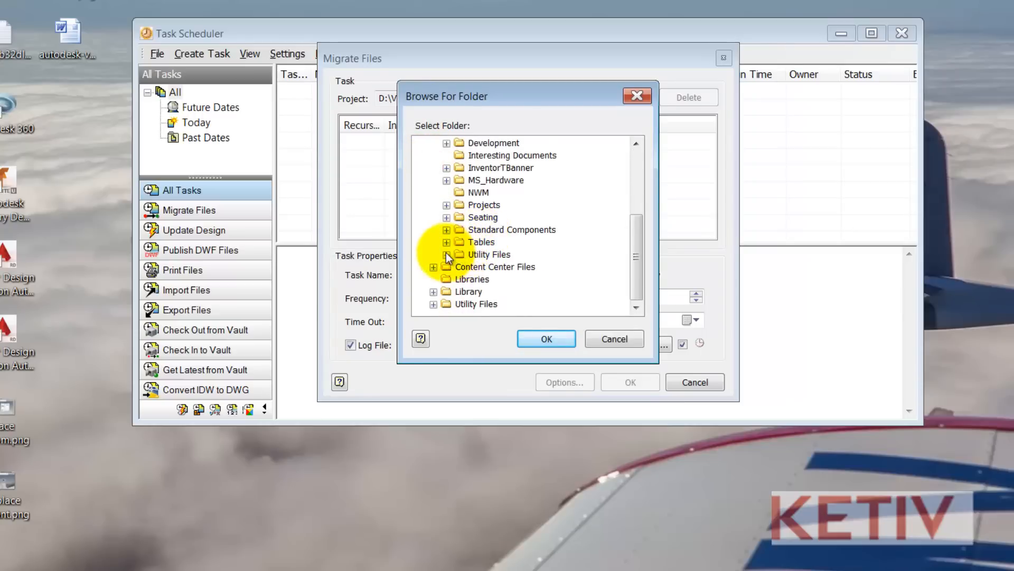
pyautogui.click(446, 255)
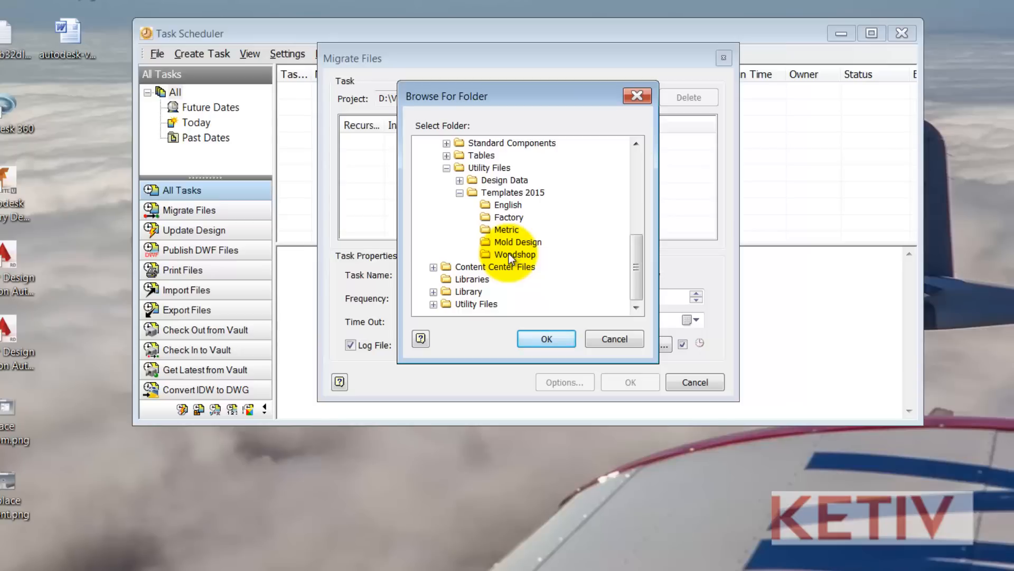
pyautogui.click(515, 253)
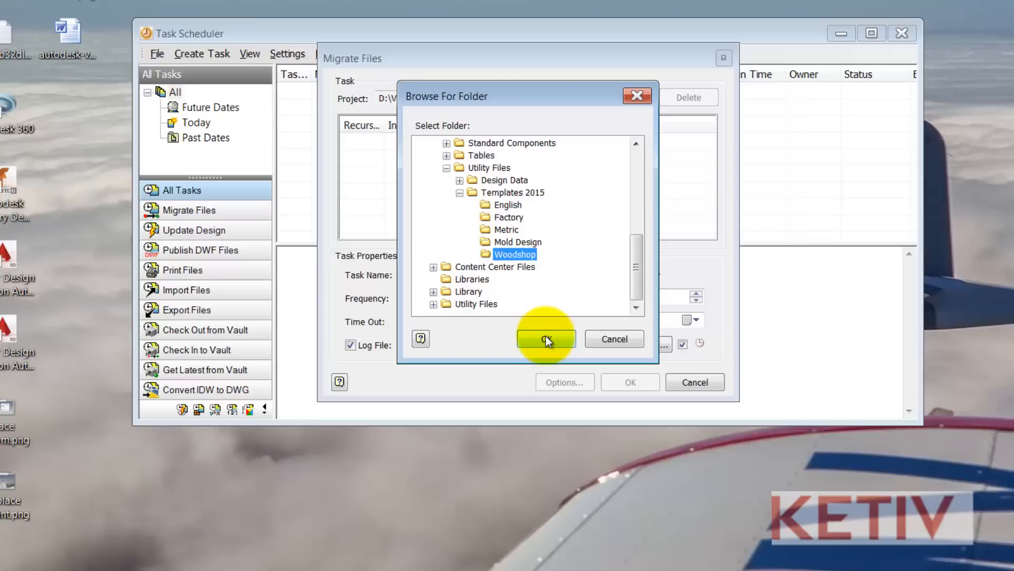
pyautogui.click(546, 339)
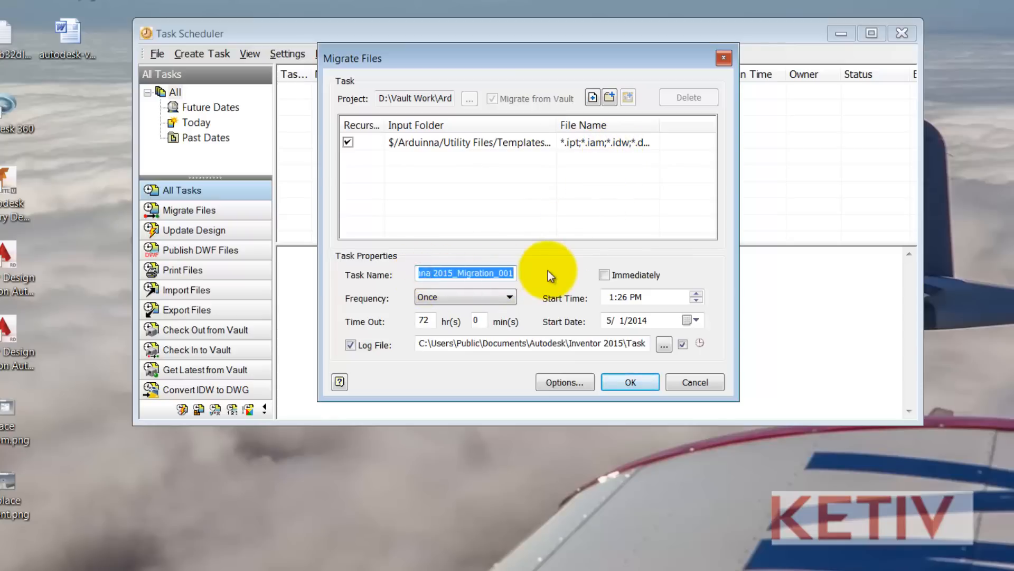
# Step: Keep frequency Once, run the task immediately and turn off the log file
pyautogui.click(508, 295)
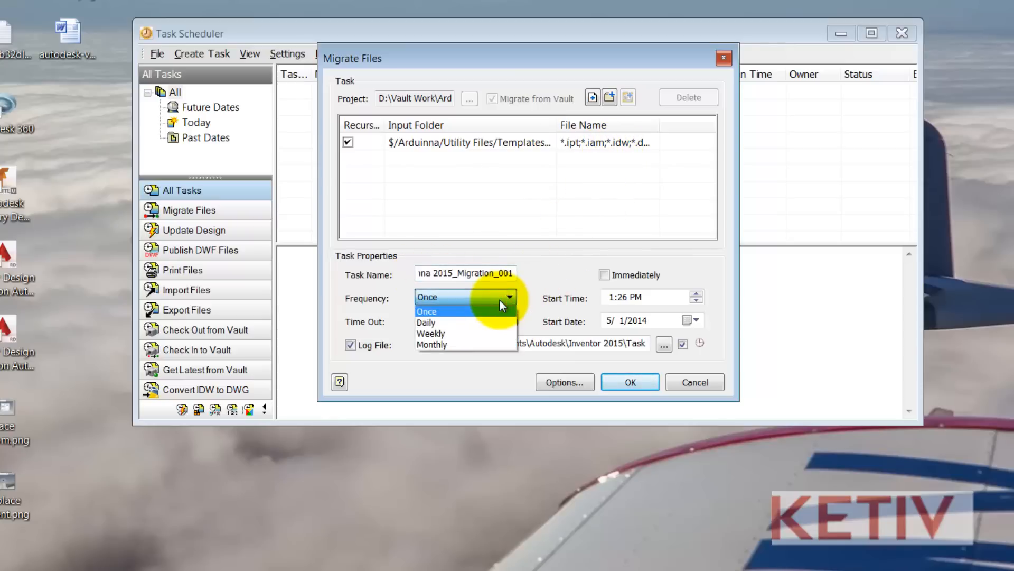
pyautogui.click(426, 311)
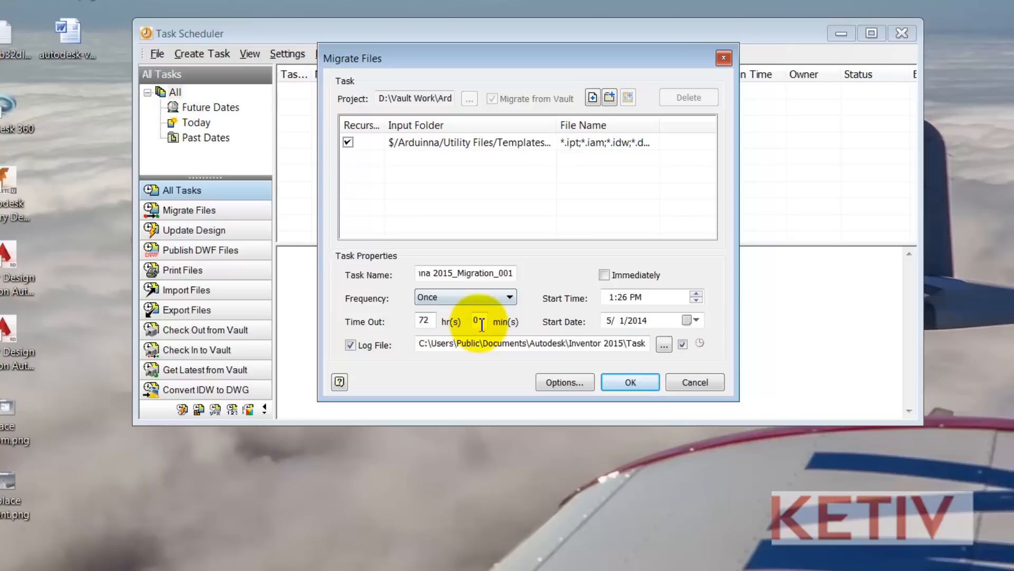
pyautogui.moveTo(576, 346)
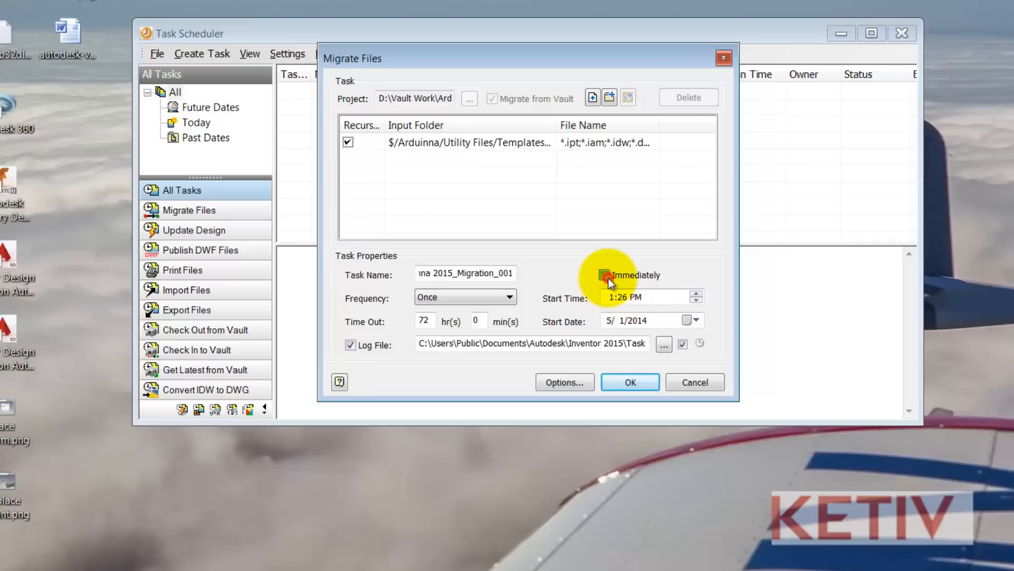
pyautogui.click(603, 275)
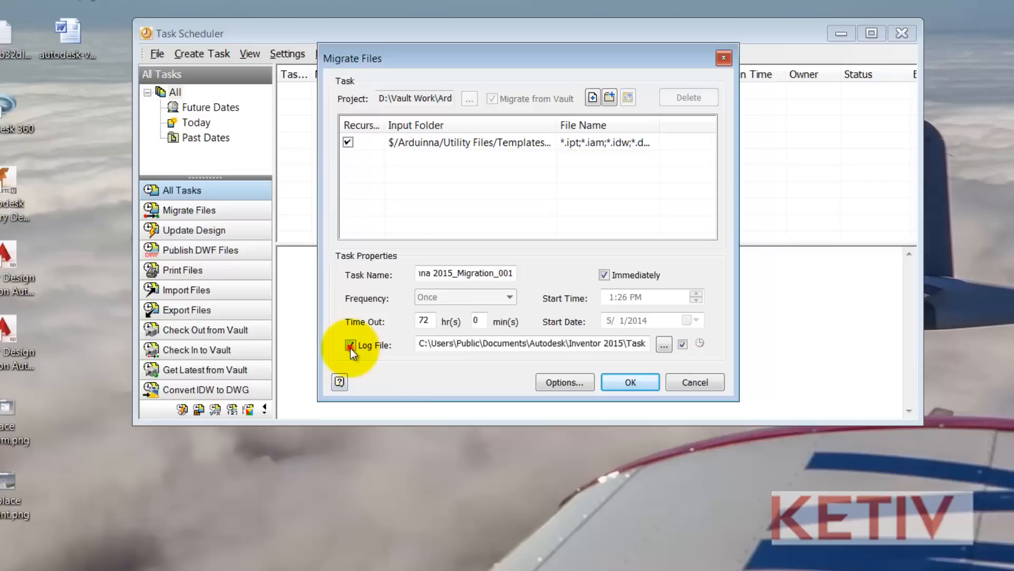
pyautogui.click(350, 345)
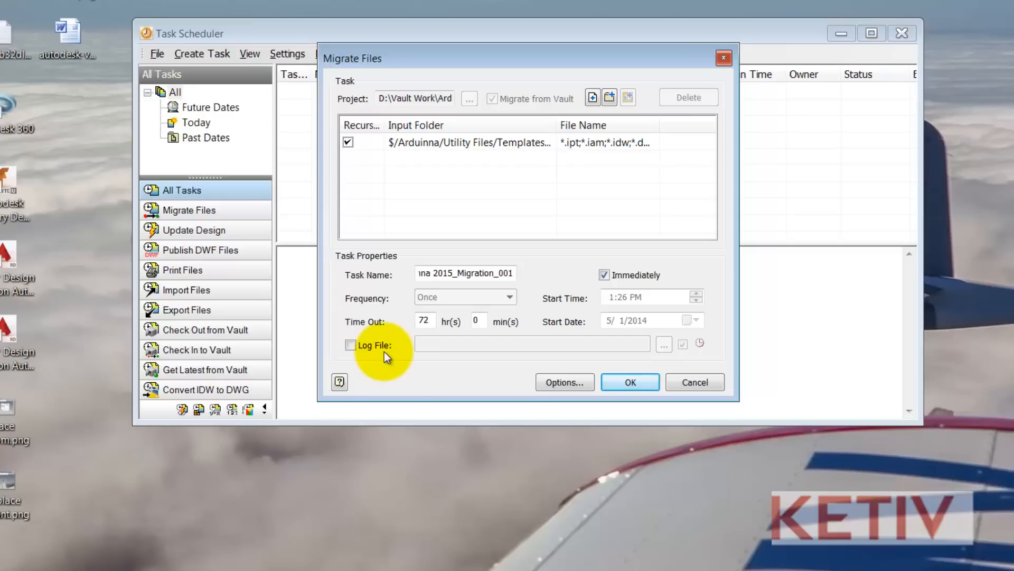
pyautogui.moveTo(476, 383)
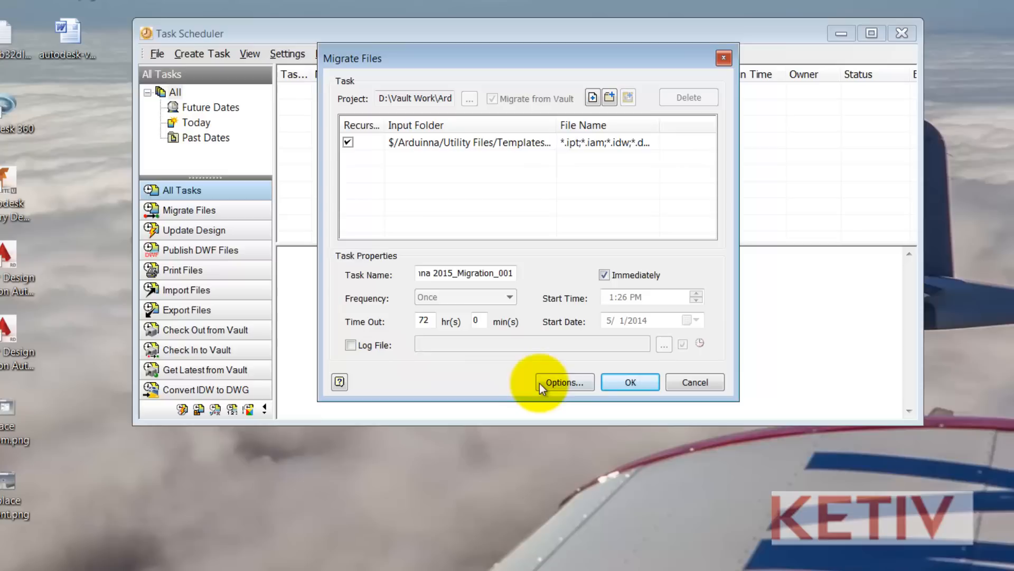
# Step: Review the task's local migration options and move to the Vault options
pyautogui.click(562, 382)
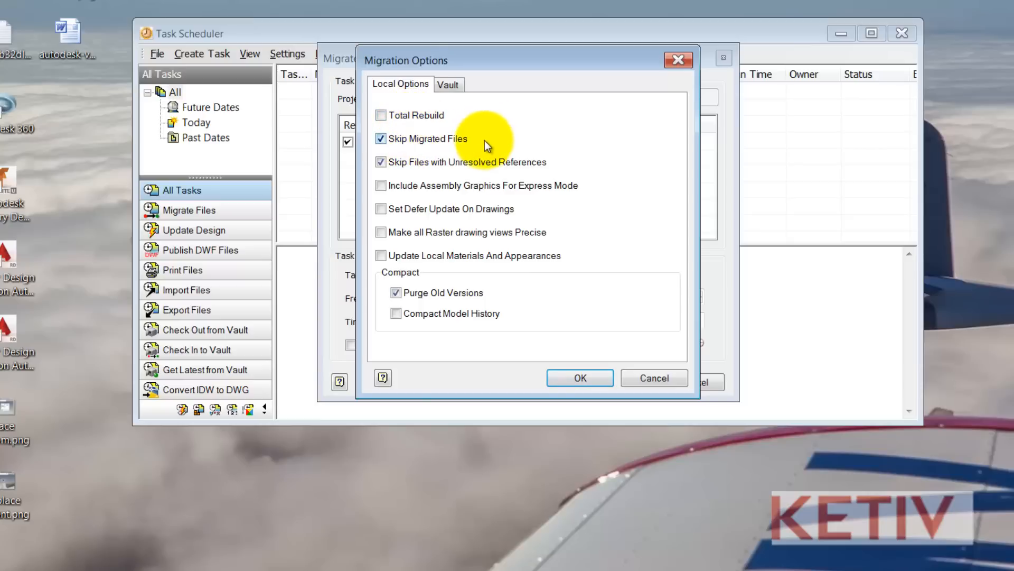
pyautogui.moveTo(560, 164)
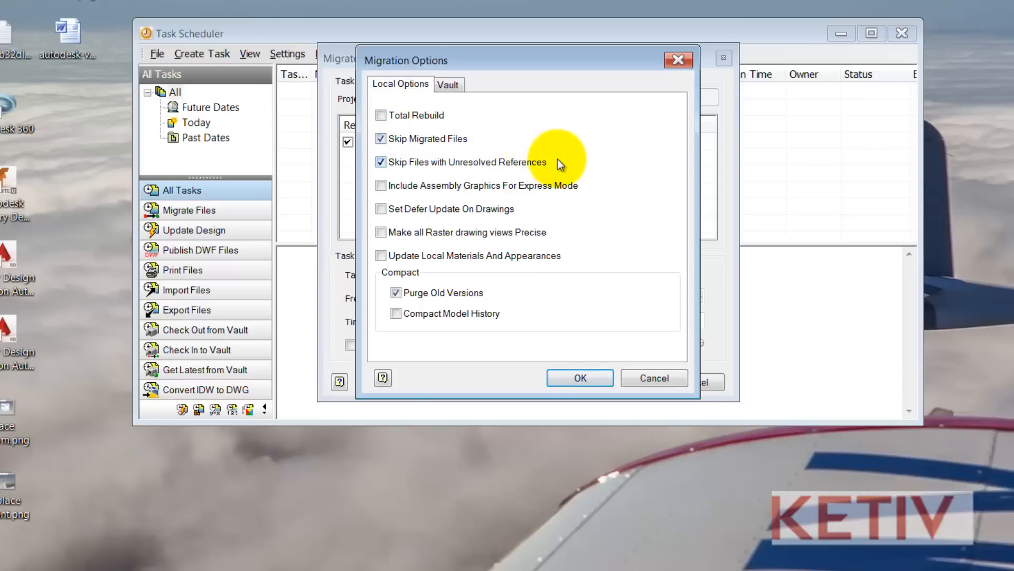
pyautogui.moveTo(595, 185)
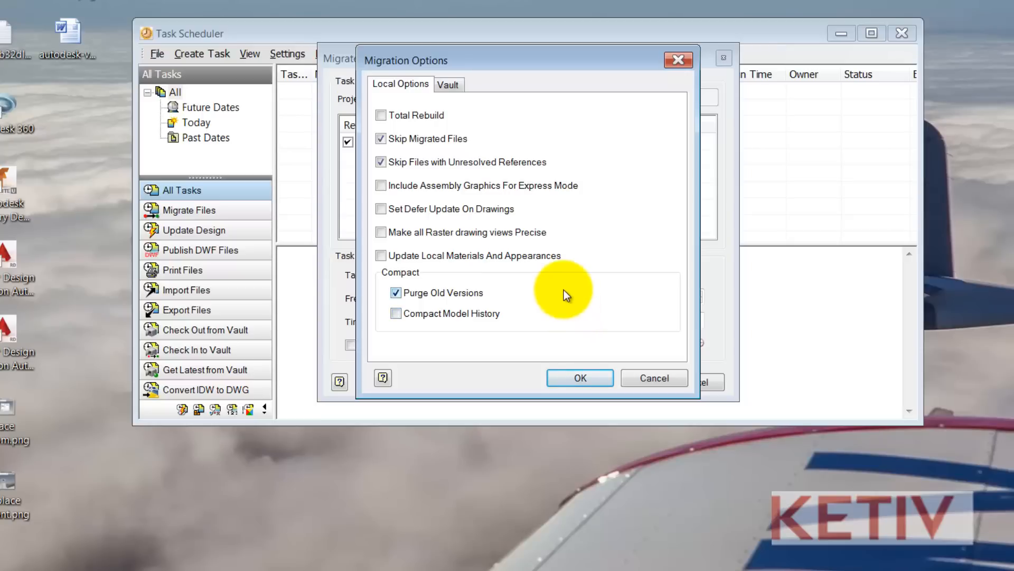
pyautogui.click(448, 85)
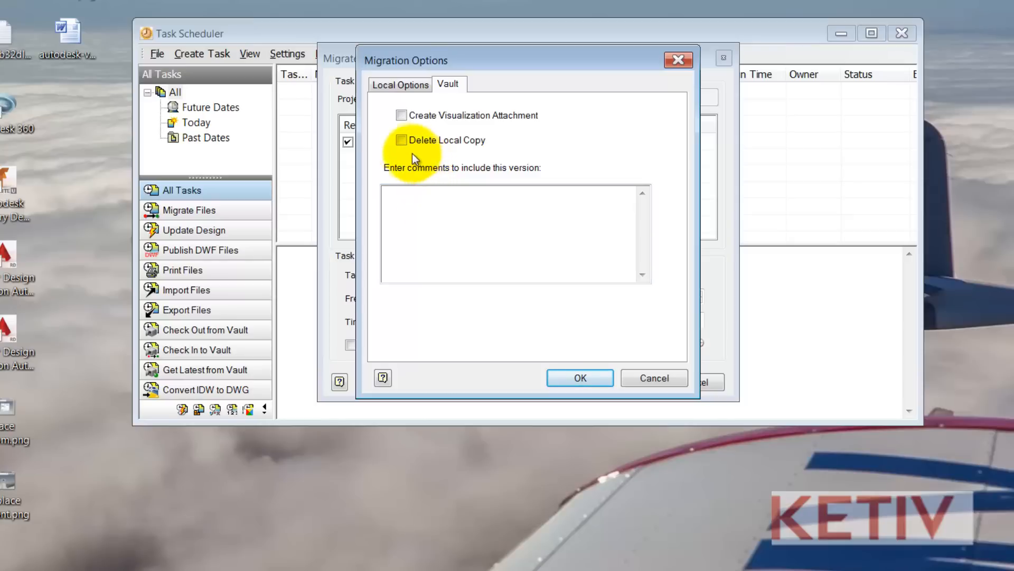
pyautogui.moveTo(432, 177)
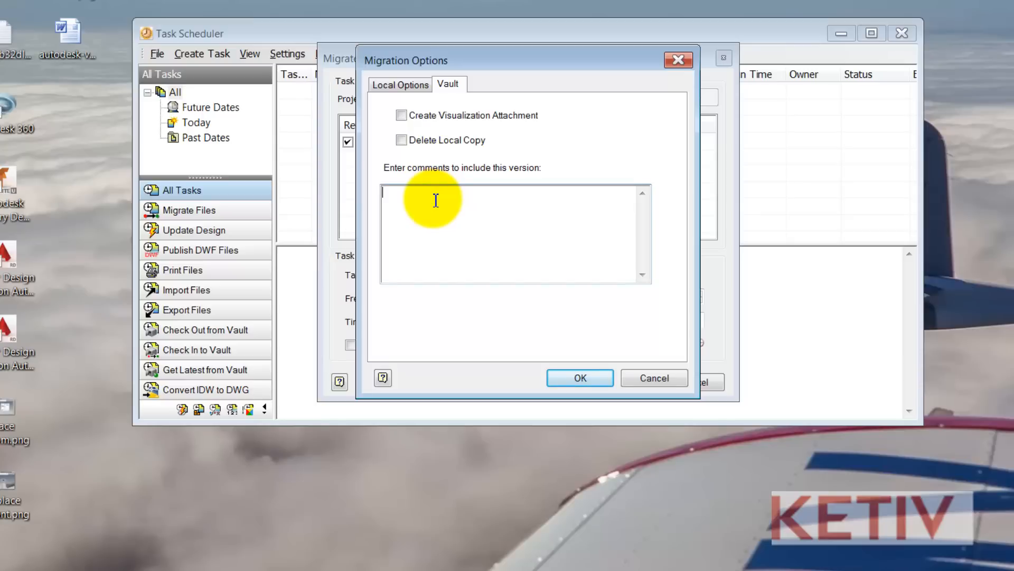
# Step: Set the check-in comment to 'Migrating to Inventor 2015.' and accept the options
pyautogui.write('Migrating to')
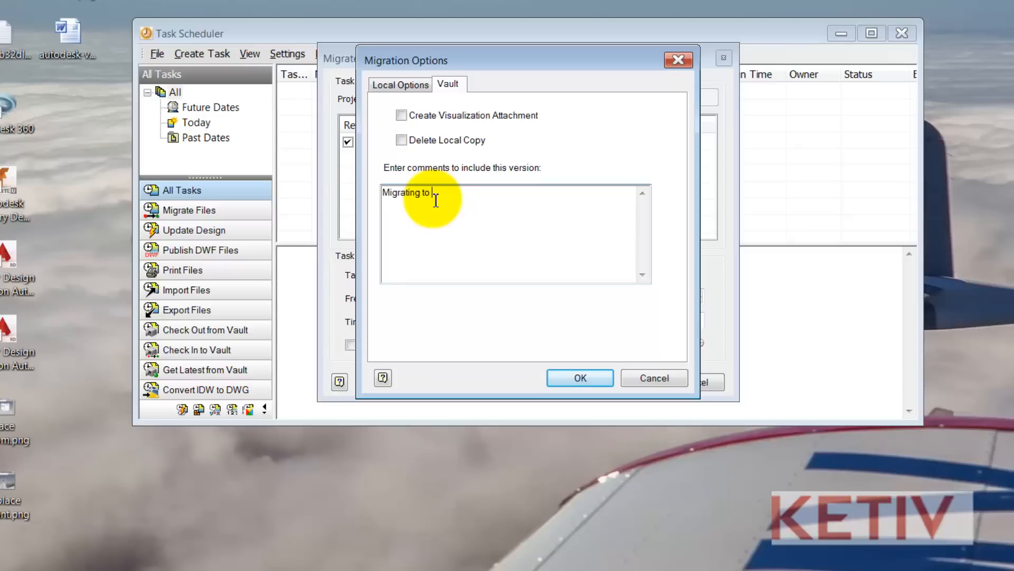
pyautogui.write('Inventr')
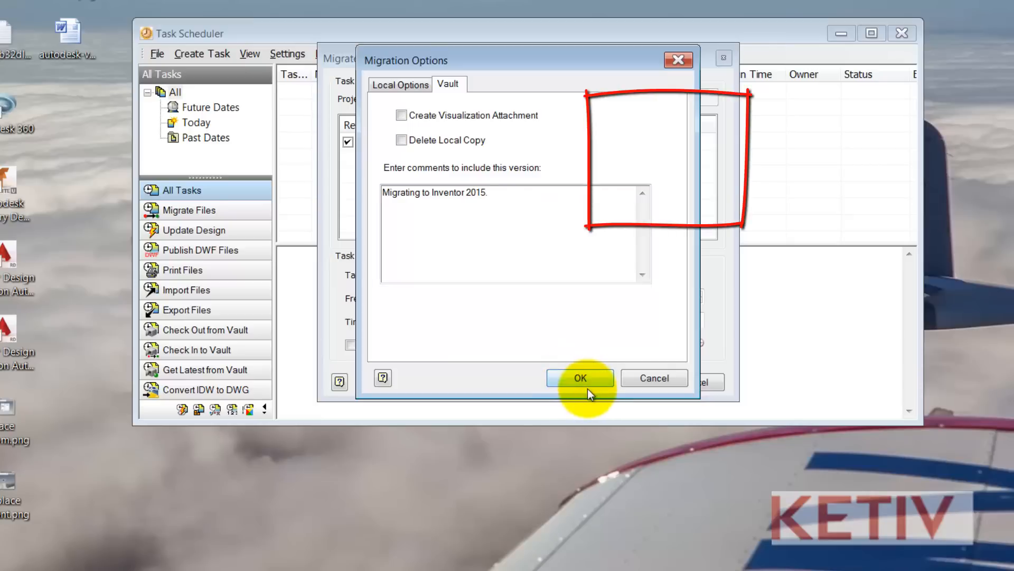
pyautogui.click(579, 379)
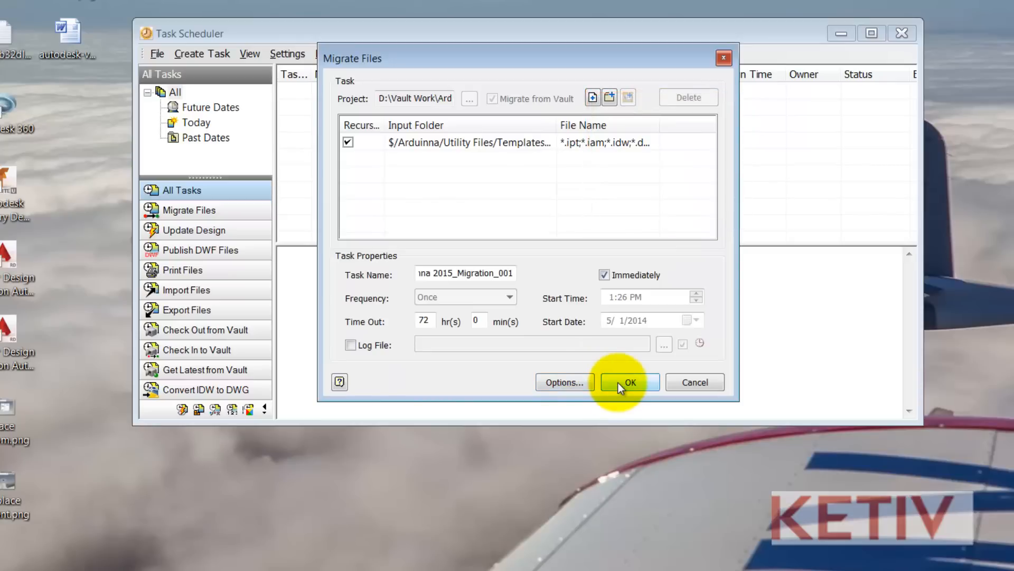
# Step: Confirm the Migrate Files task so it is added and starts running
pyautogui.click(627, 381)
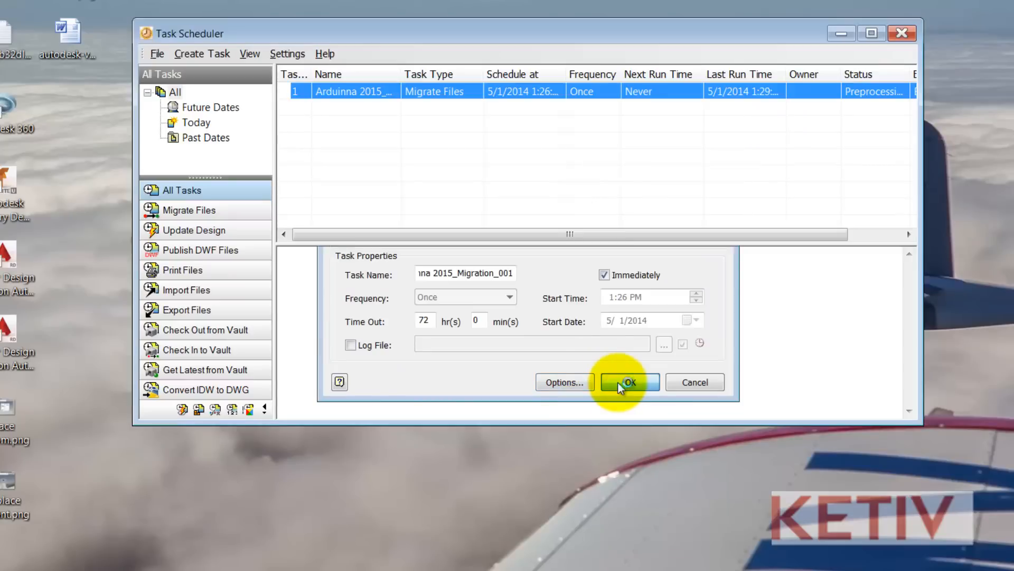
pyautogui.click(627, 382)
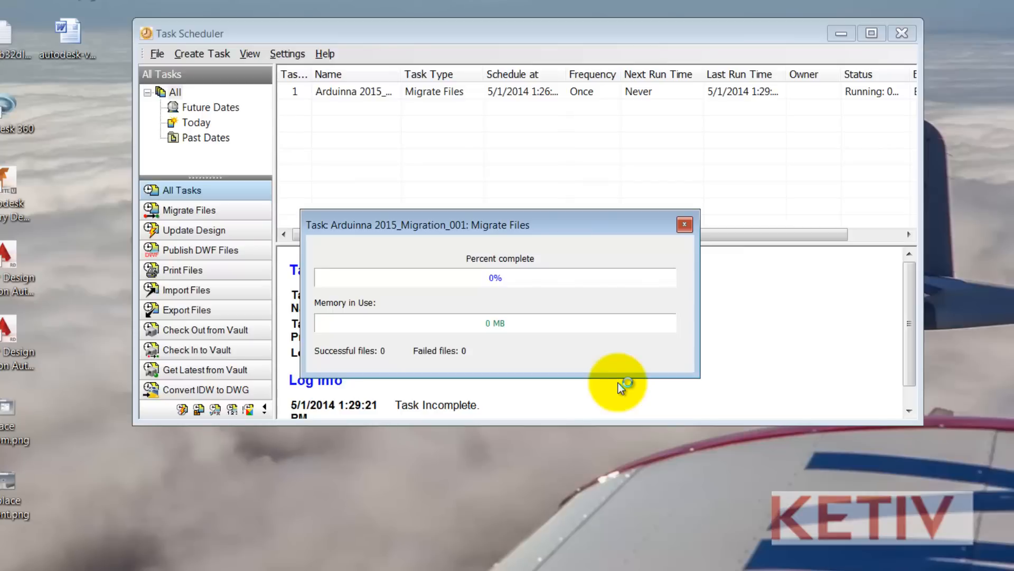
pyautogui.moveTo(620, 387)
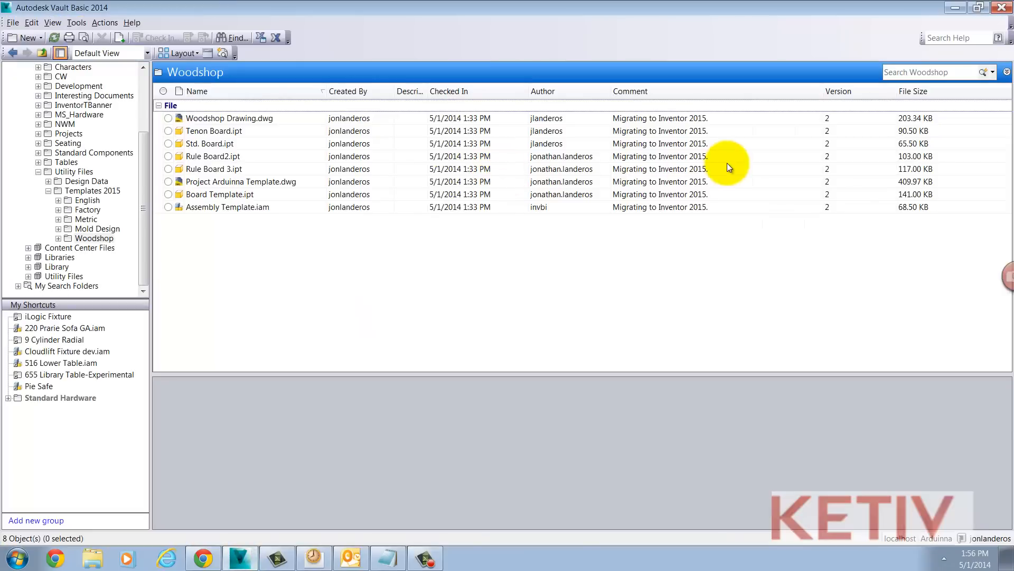
pyautogui.moveTo(787, 122)
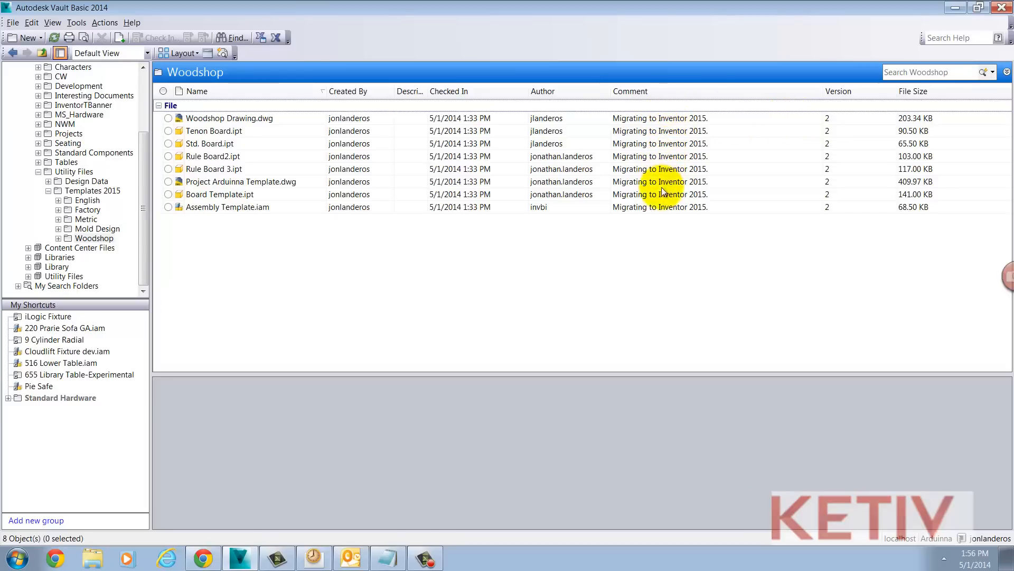
pyautogui.moveTo(658, 215)
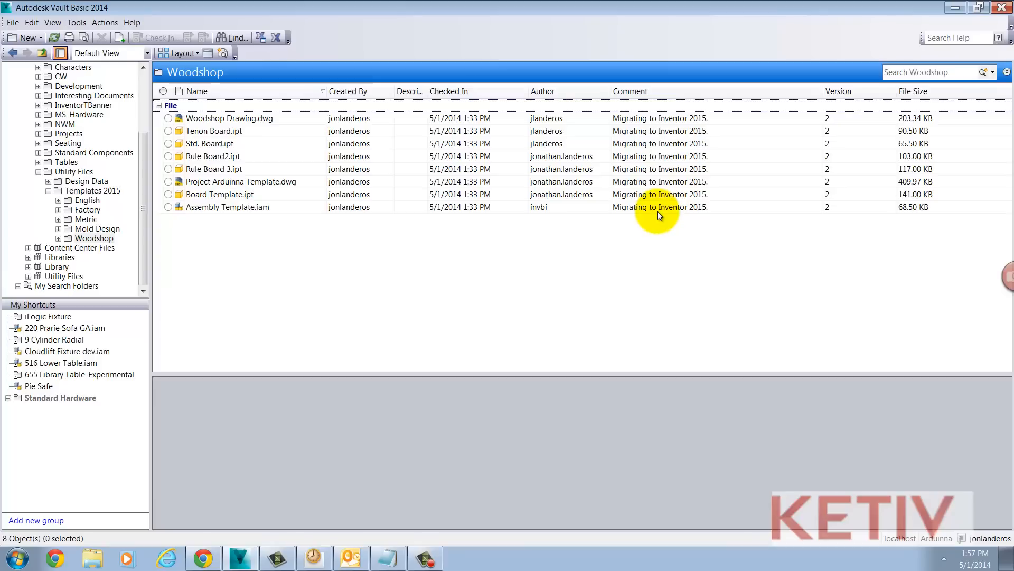
pyautogui.moveTo(537, 238)
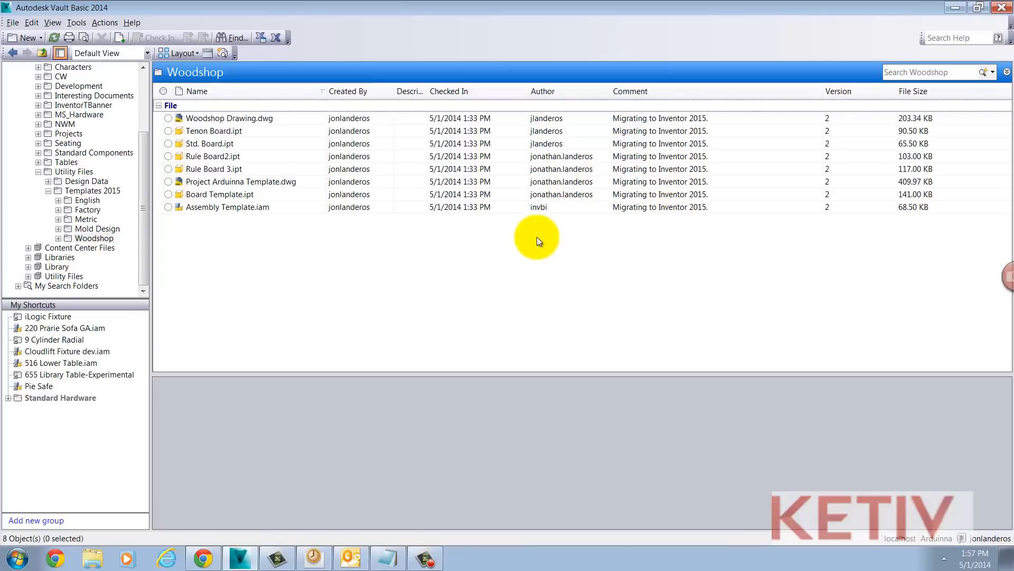
# Step: Go to the local working folder of Assembly Template.iam from Vault
pyautogui.rightClick(227, 206)
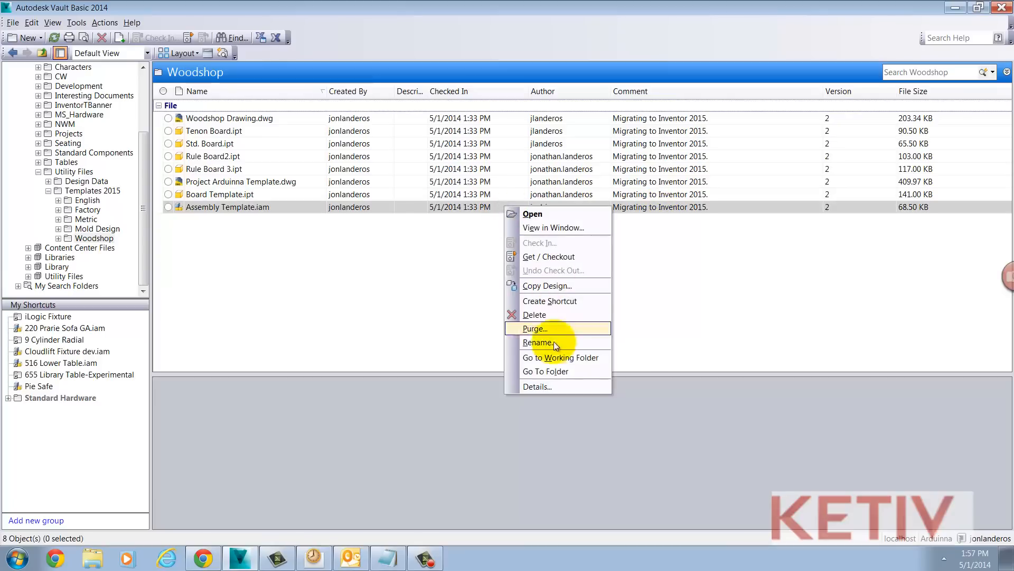
pyautogui.click(537, 343)
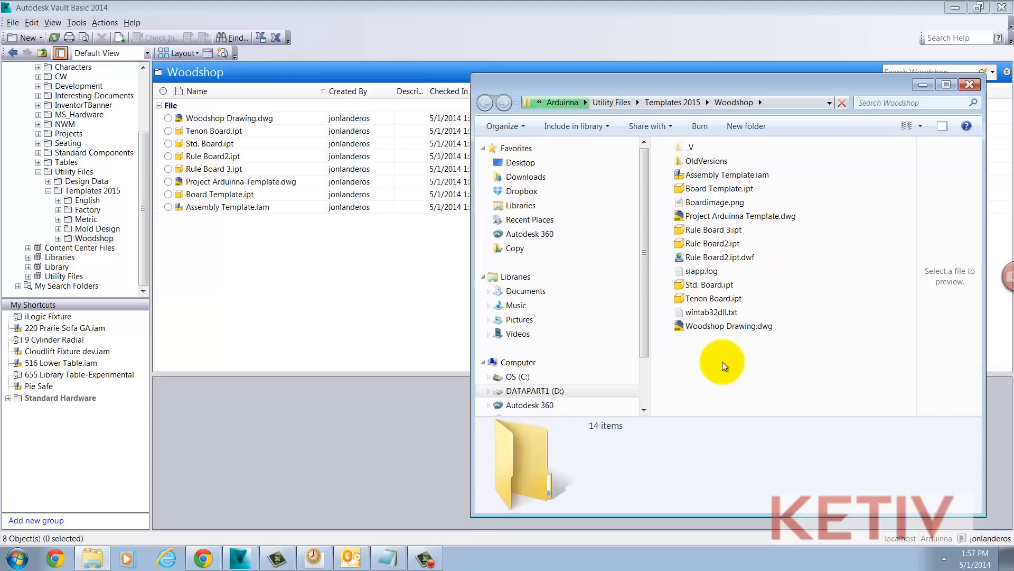
pyautogui.moveTo(963, 90)
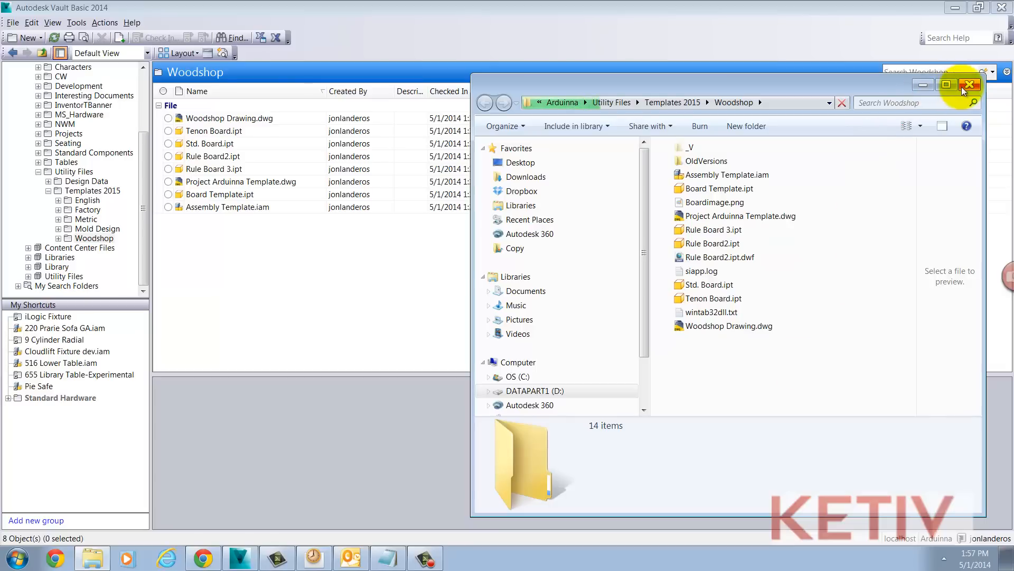
pyautogui.moveTo(969, 85)
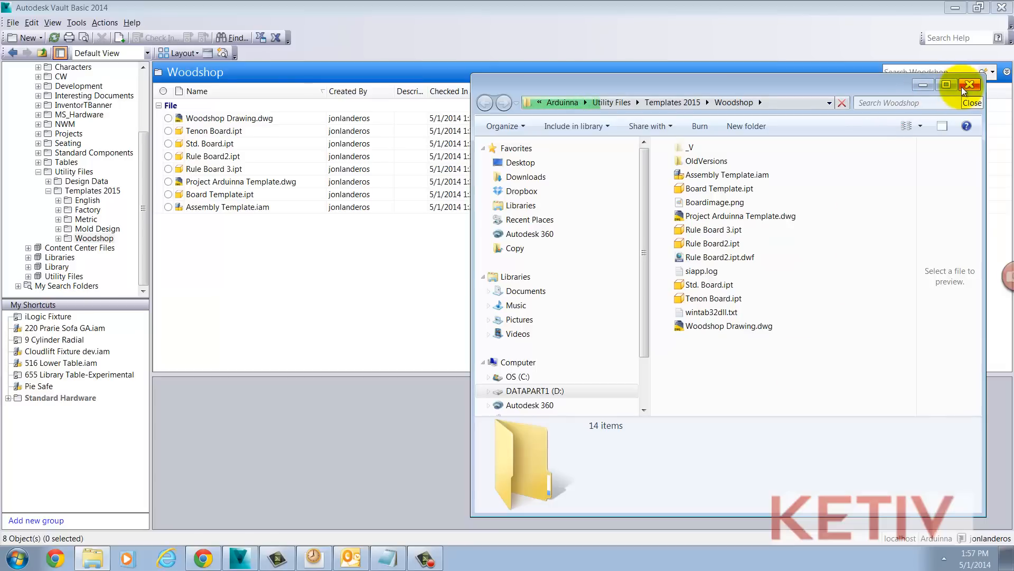